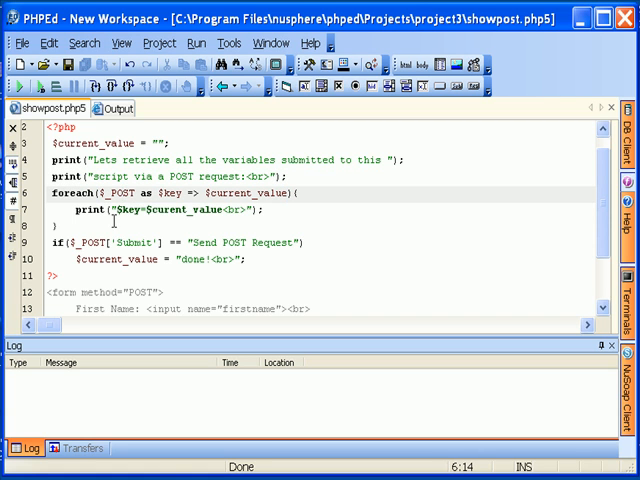
Step: Run showpost.php5 and post its form with first name John and last name Smith
{"action": "double_click", "coordinate": [88, 208]}
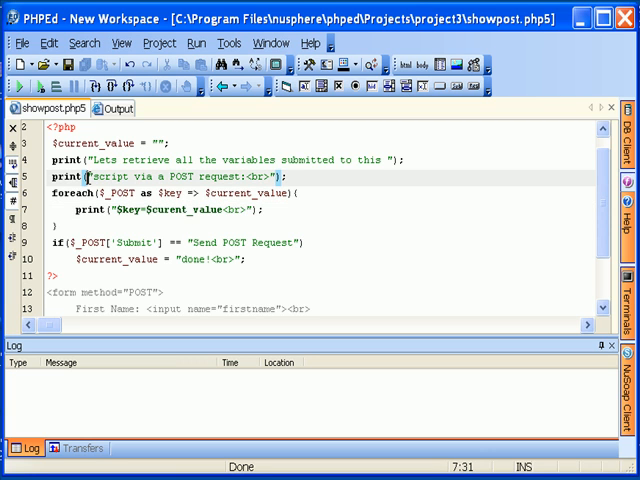
{"action": "left_click", "coordinate": [108, 192]}
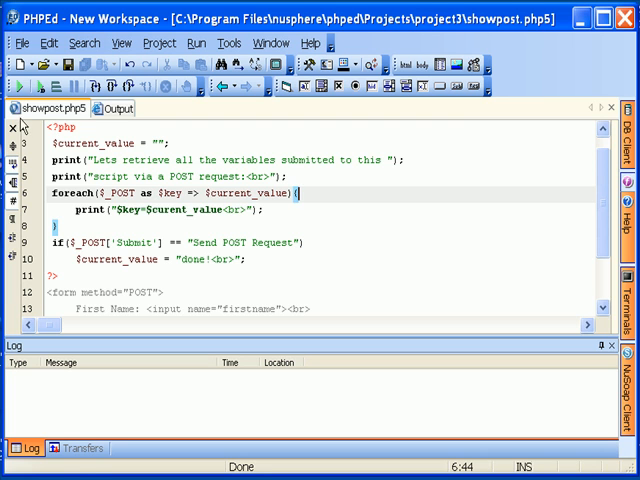
{"action": "mouse_move", "coordinate": [16, 86]}
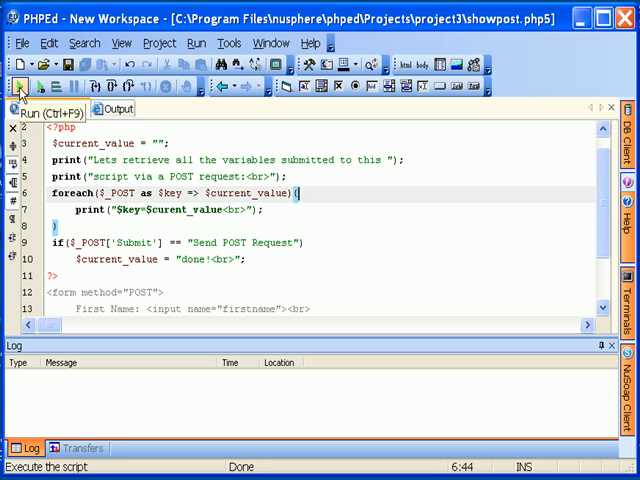
{"action": "left_click", "coordinate": [18, 84]}
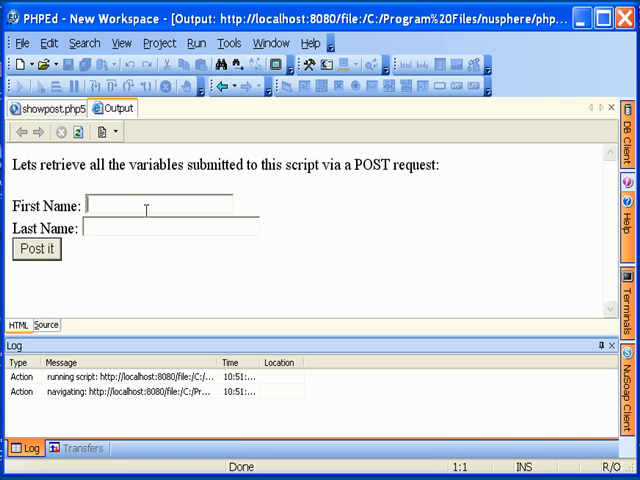
{"action": "type", "text": "John"}
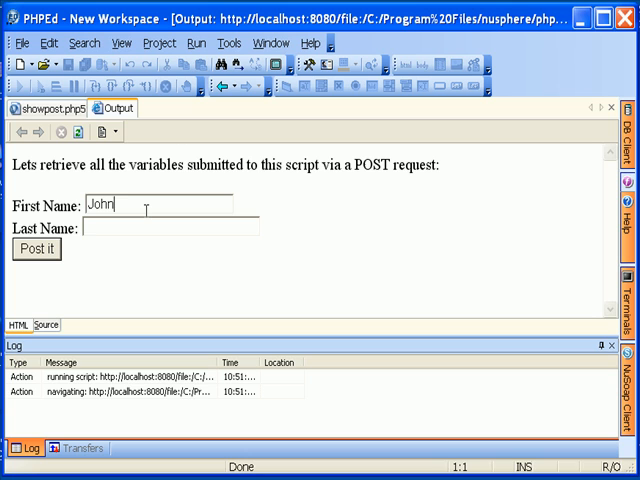
{"action": "type", "text": "Smith"}
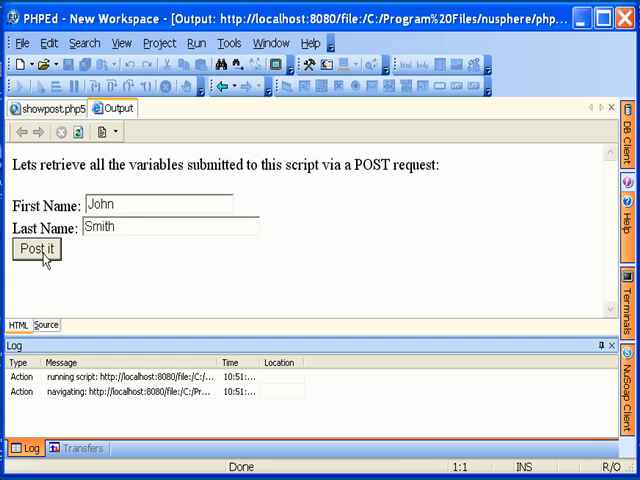
{"action": "left_click", "coordinate": [36, 250]}
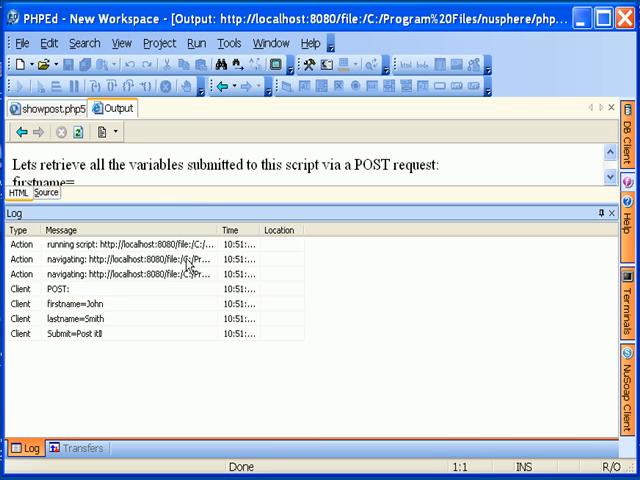
{"action": "mouse_move", "coordinate": [146, 344]}
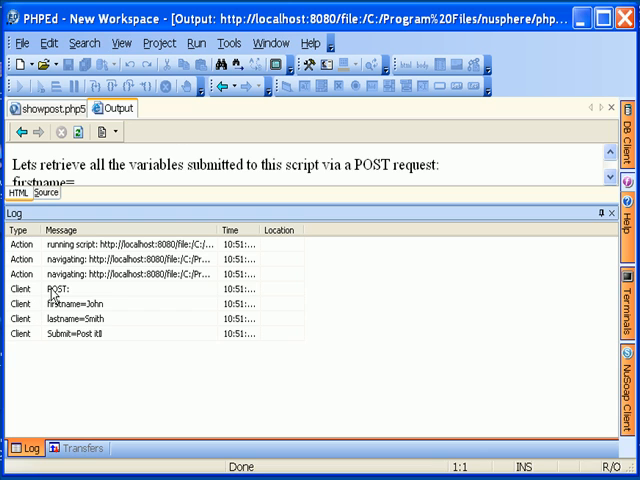
Step: Inspect the logged POST request and its firstname=John entry in the Log panel
{"action": "left_click", "coordinate": [70, 288]}
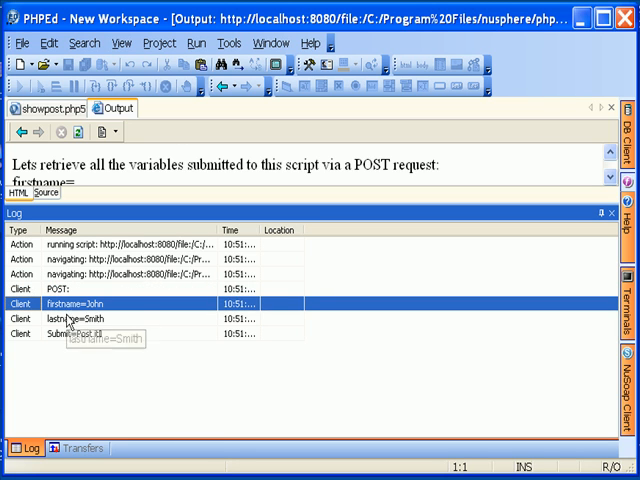
{"action": "left_click", "coordinate": [70, 318]}
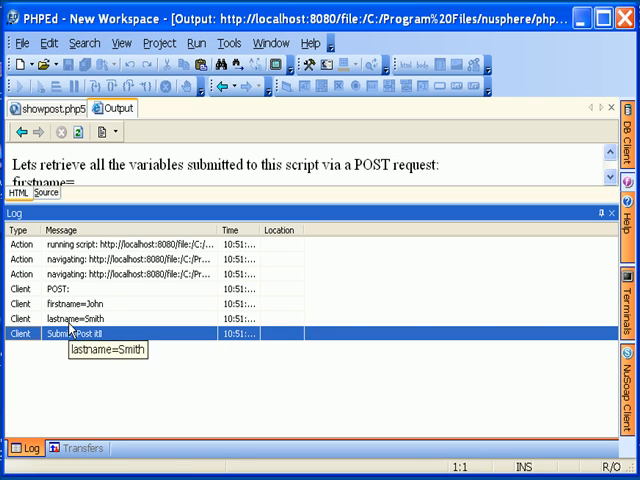
{"action": "mouse_move", "coordinate": [76, 332]}
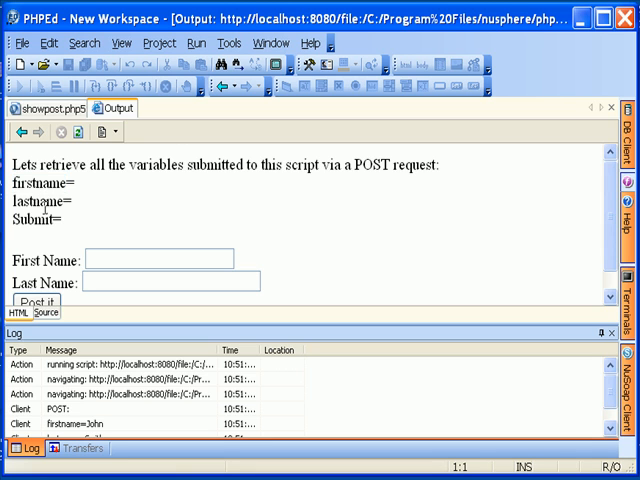
Step: Return from the empty output to the showpost.php5 source in the editor
{"action": "double_click", "coordinate": [30, 220]}
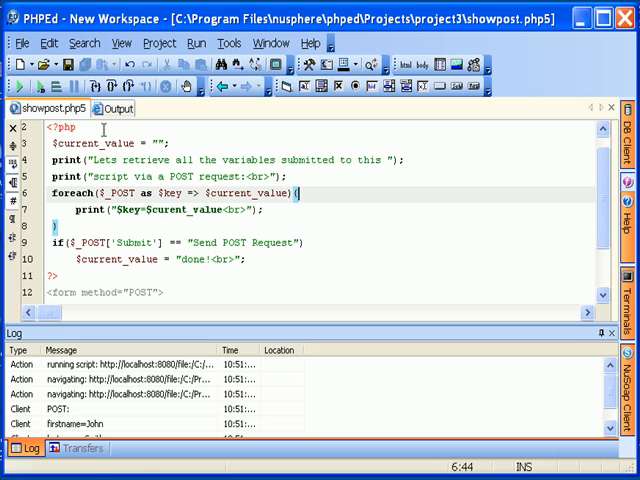
{"action": "mouse_move", "coordinate": [44, 84]}
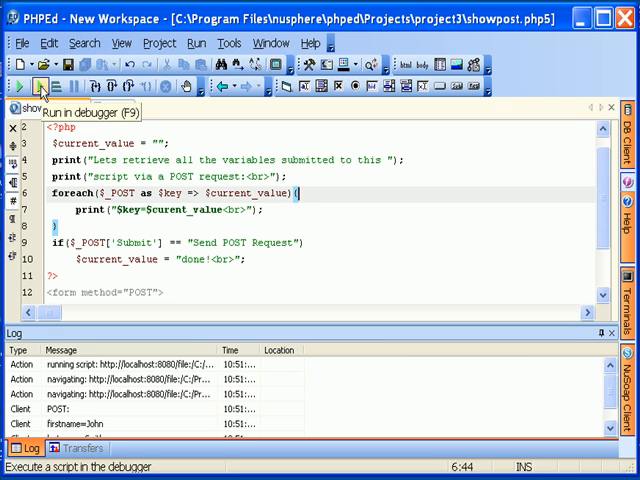
Step: Start a debug session of showpost.php5 paused on its first line
{"action": "left_click", "coordinate": [40, 84]}
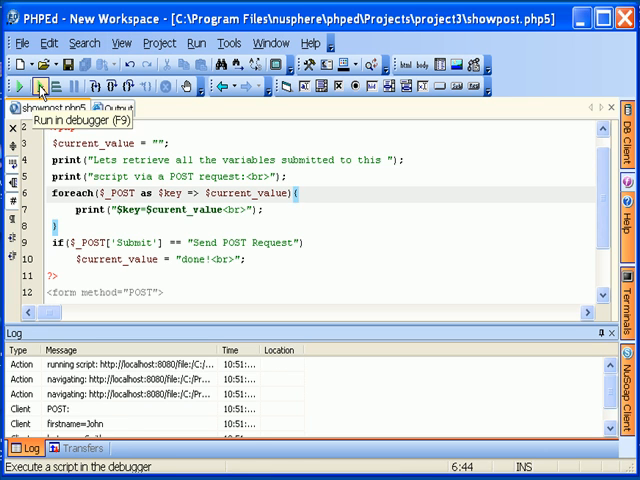
{"action": "left_click", "coordinate": [40, 84]}
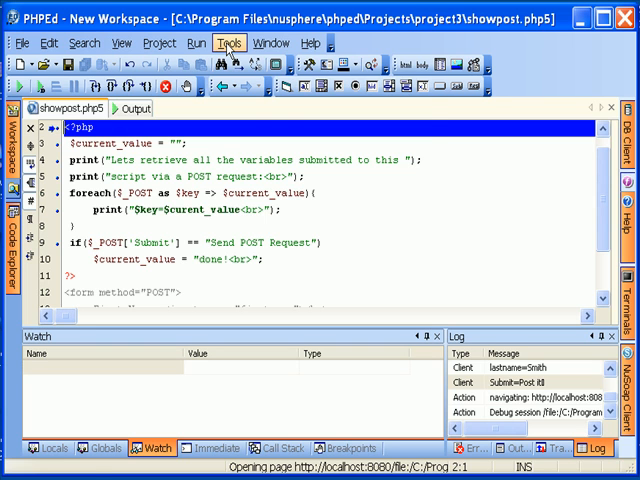
{"action": "left_click", "coordinate": [230, 44]}
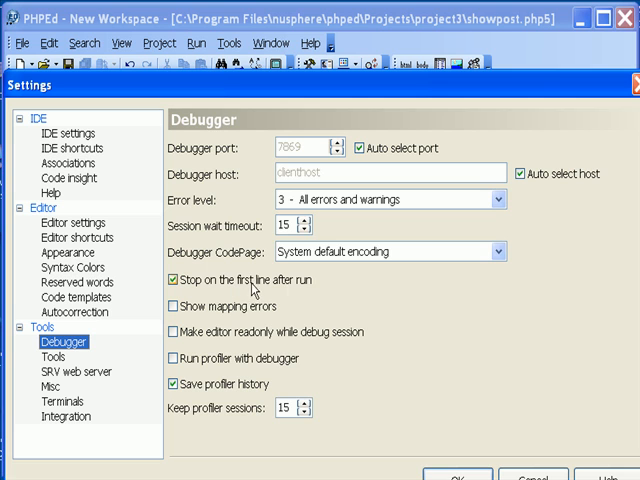
{"action": "mouse_move", "coordinate": [320, 288]}
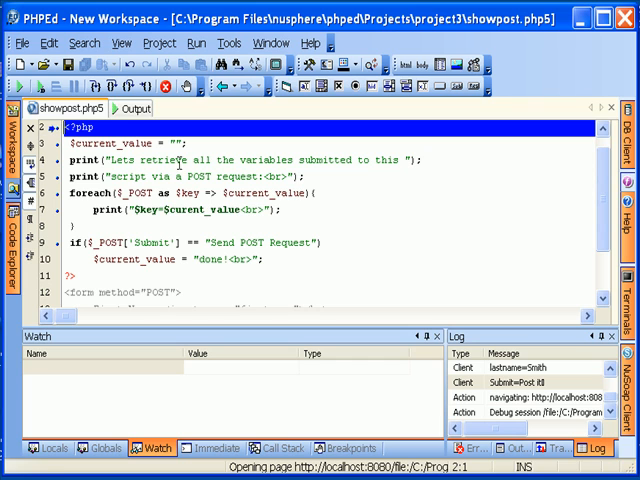
{"action": "mouse_move", "coordinate": [96, 86]}
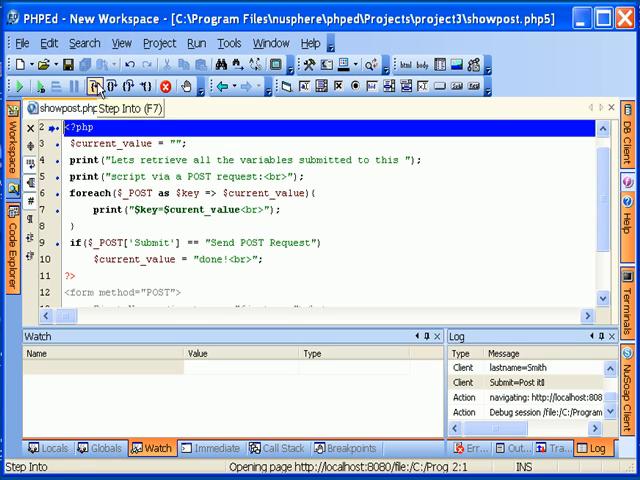
{"action": "mouse_move", "coordinate": [110, 84]}
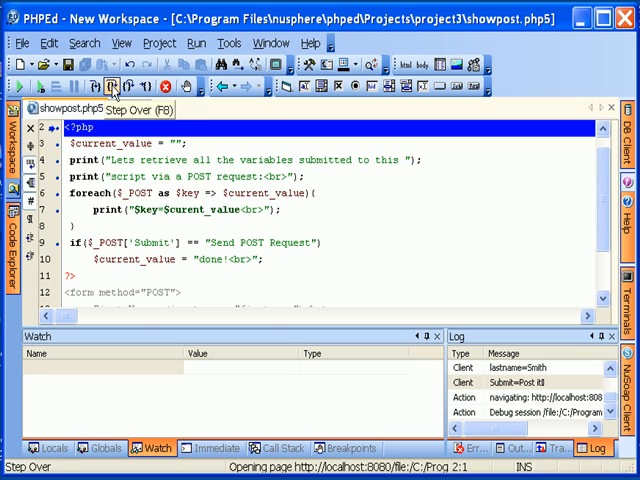
{"action": "mouse_move", "coordinate": [128, 88]}
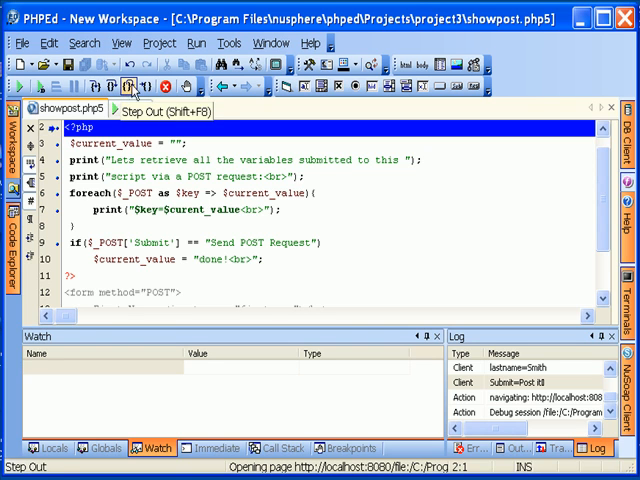
{"action": "mouse_move", "coordinate": [146, 86]}
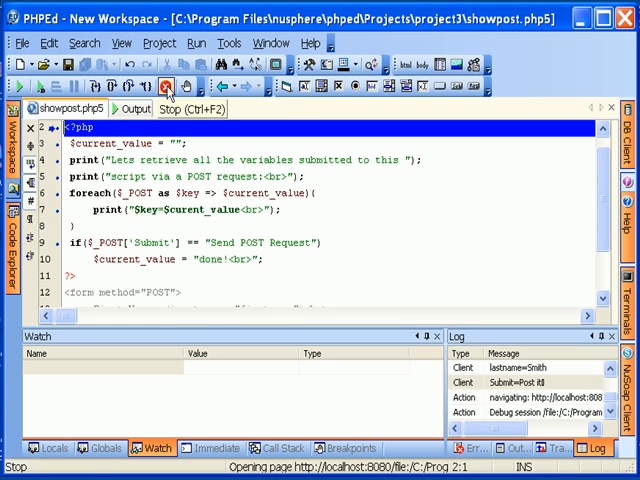
{"action": "mouse_move", "coordinate": [186, 88]}
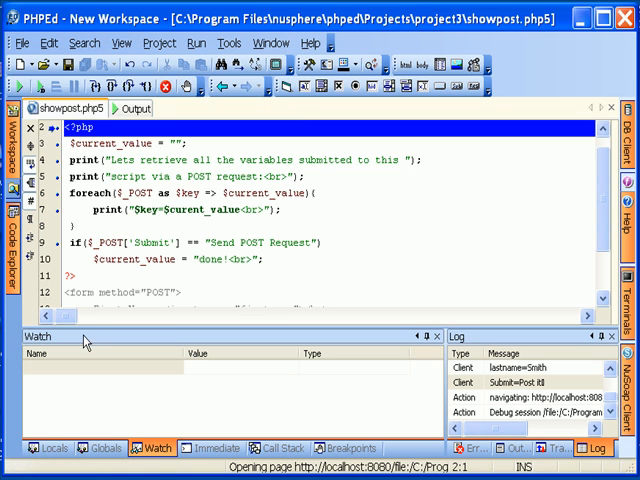
Step: Inspect $_REQUEST in the Locals list, then $HTTP_SERVER_VARS in the Globals list
{"action": "left_click", "coordinate": [46, 448]}
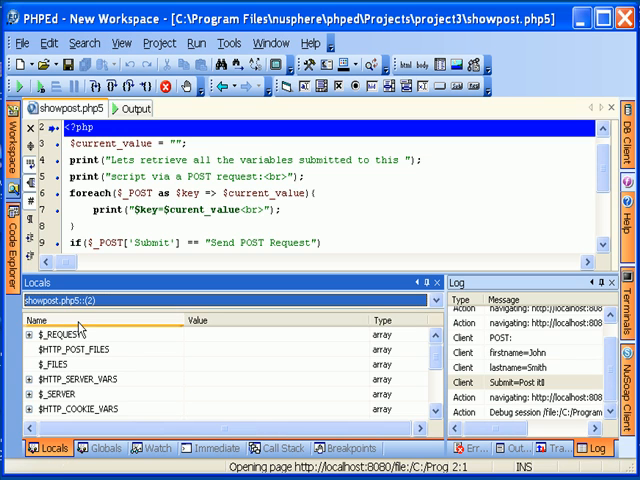
{"action": "mouse_move", "coordinate": [388, 324]}
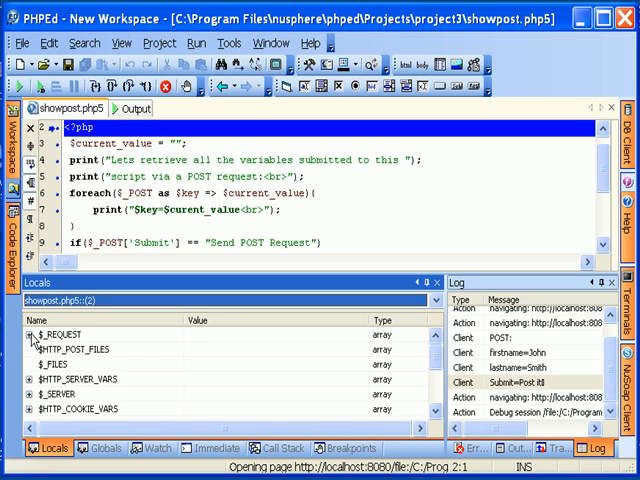
{"action": "left_click", "coordinate": [32, 334]}
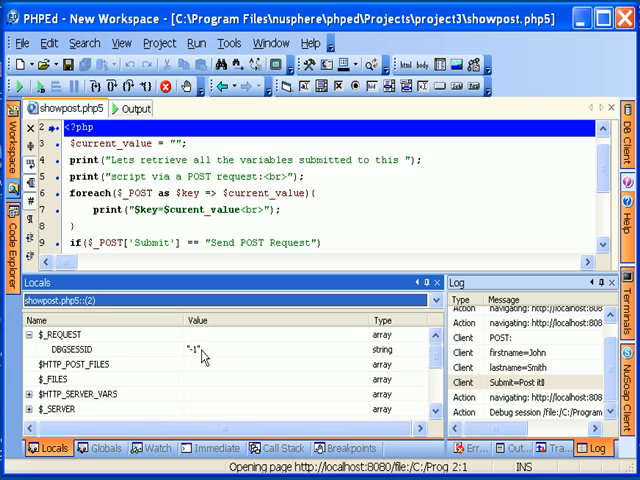
{"action": "mouse_move", "coordinate": [402, 364]}
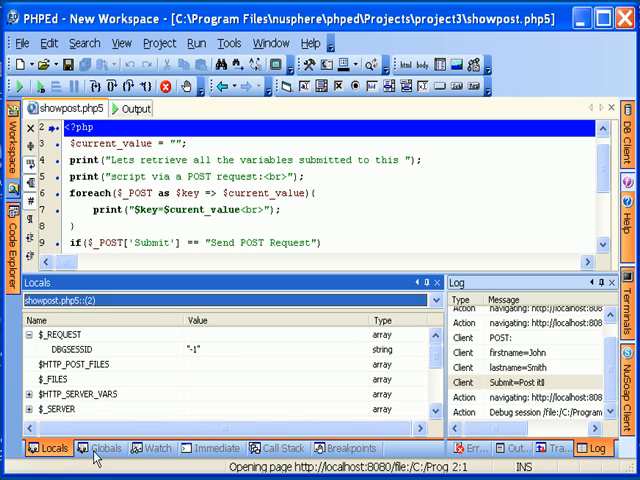
{"action": "left_click", "coordinate": [100, 448]}
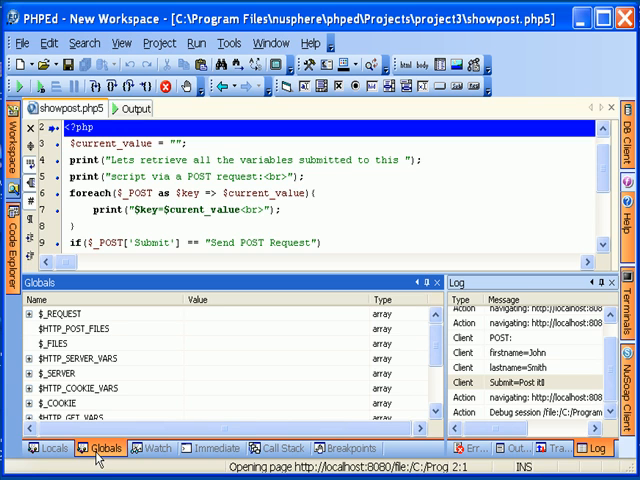
{"action": "left_click", "coordinate": [80, 360]}
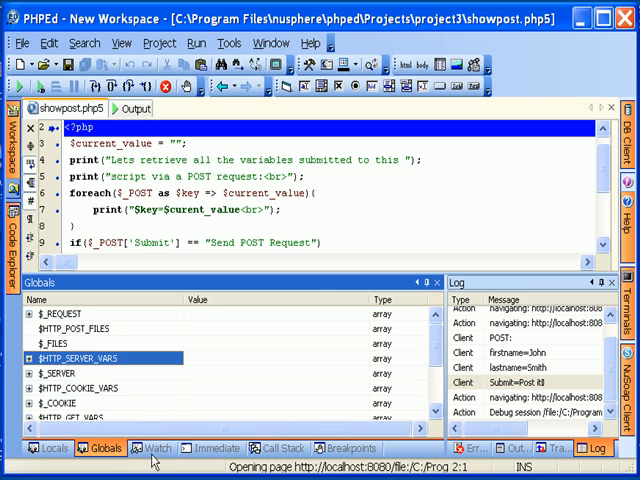
{"action": "left_click", "coordinate": [156, 448]}
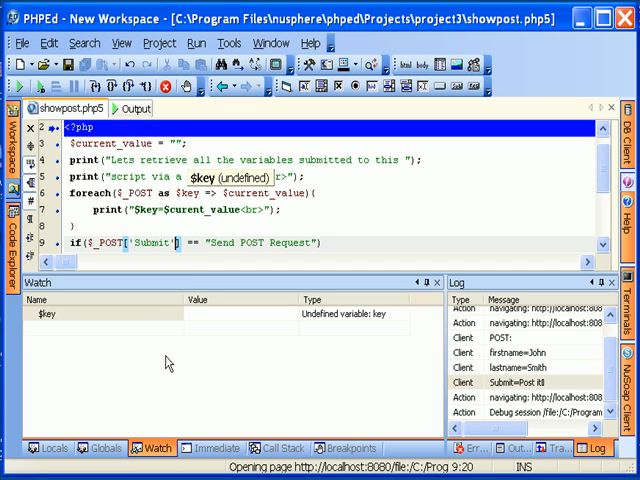
{"action": "mouse_move", "coordinate": [228, 324]}
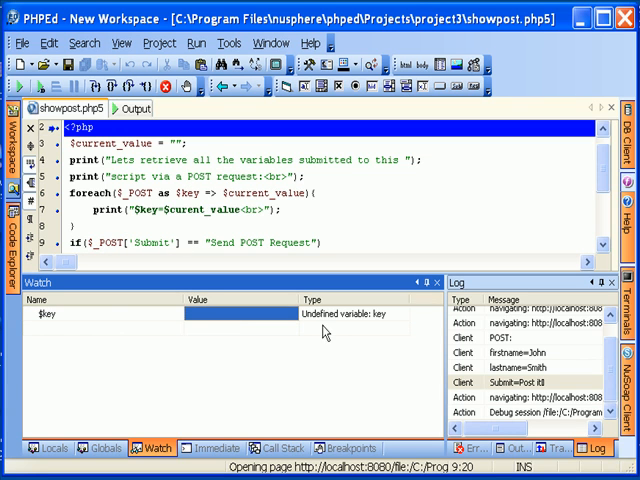
Step: Add a watch on $_POST beside $key and dismiss the watch options unchanged
{"action": "left_click", "coordinate": [350, 314]}
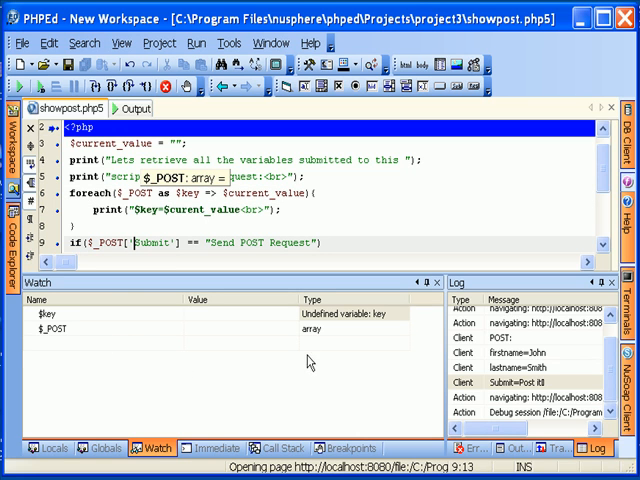
{"action": "mouse_move", "coordinate": [224, 338]}
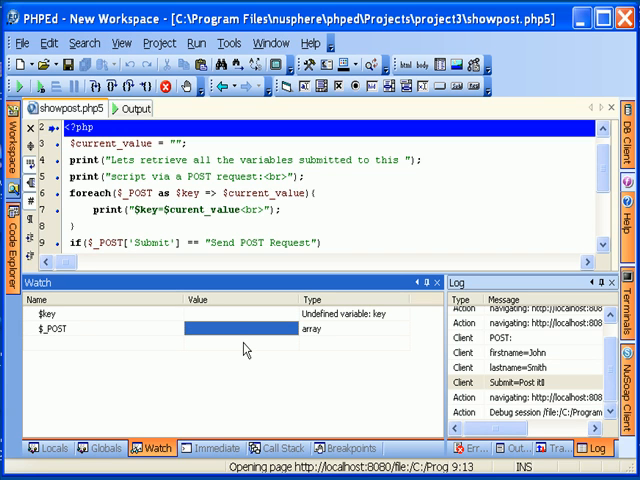
{"action": "mouse_move", "coordinate": [104, 344]}
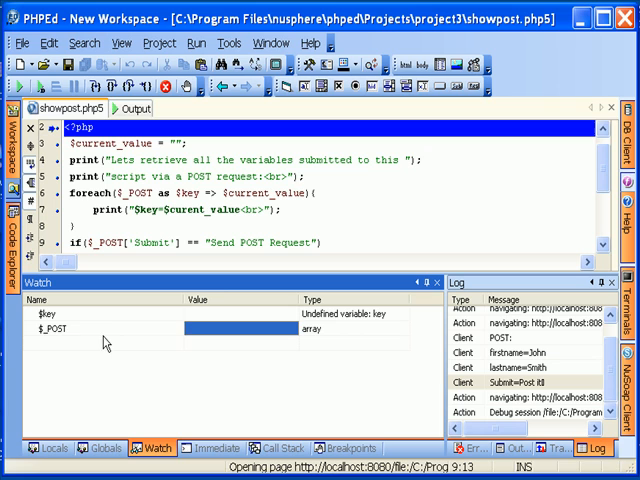
{"action": "left_click", "coordinate": [60, 328]}
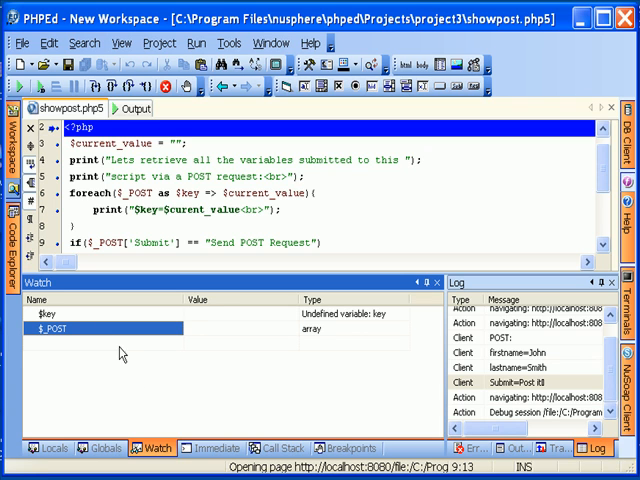
{"action": "mouse_move", "coordinate": [128, 362]}
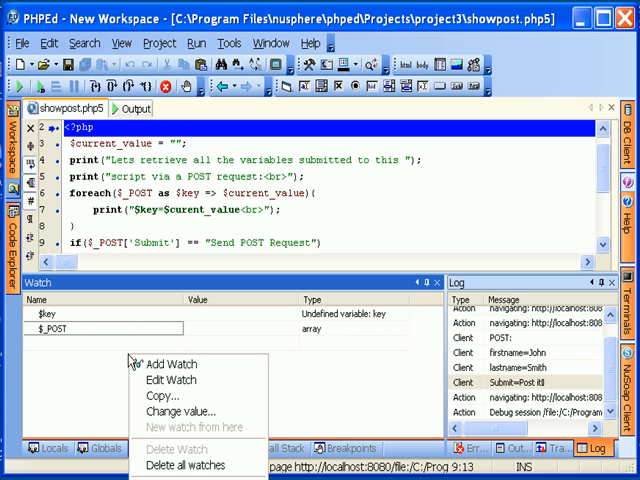
{"action": "mouse_move", "coordinate": [170, 364]}
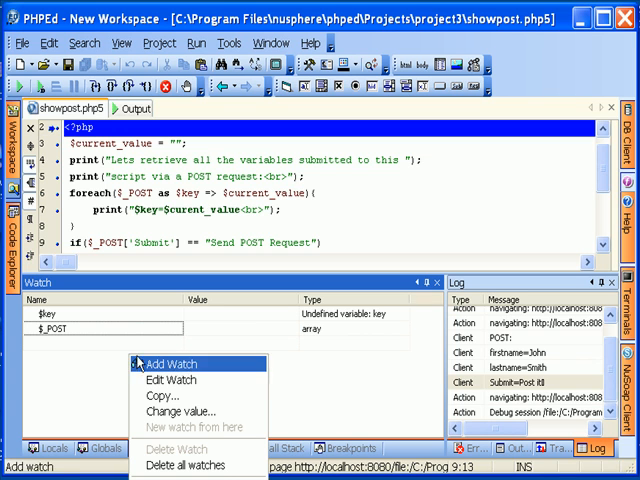
{"action": "mouse_move", "coordinate": [172, 380]}
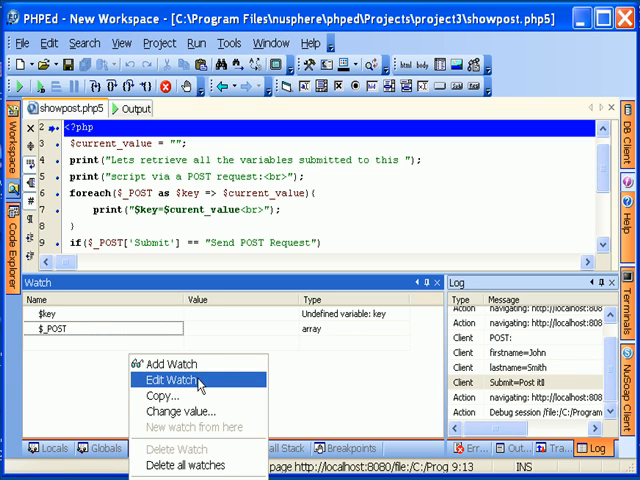
{"action": "mouse_move", "coordinate": [184, 412]}
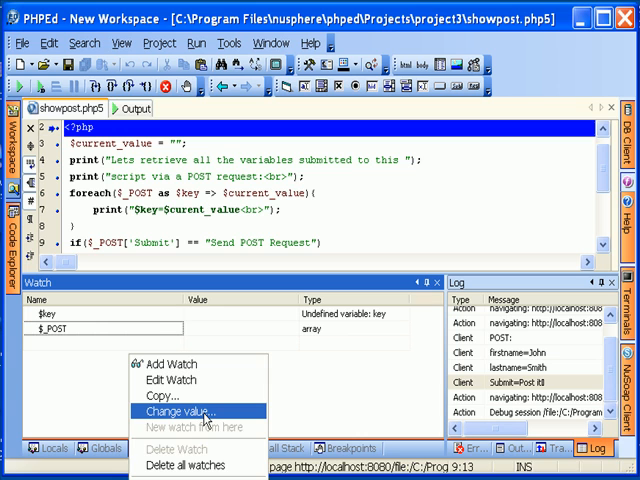
{"action": "mouse_move", "coordinate": [182, 464]}
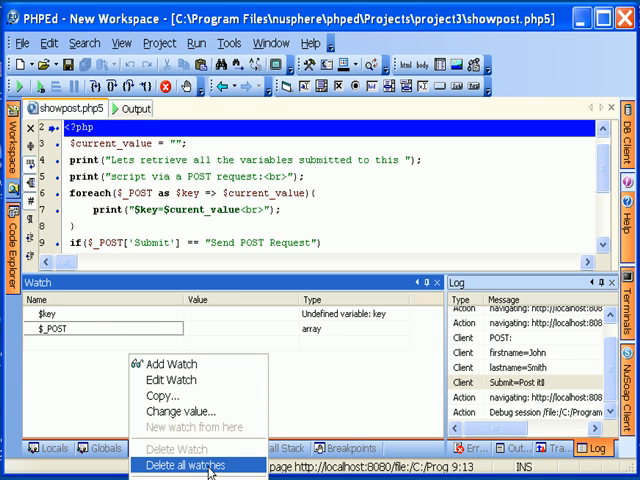
{"action": "left_click", "coordinate": [180, 464]}
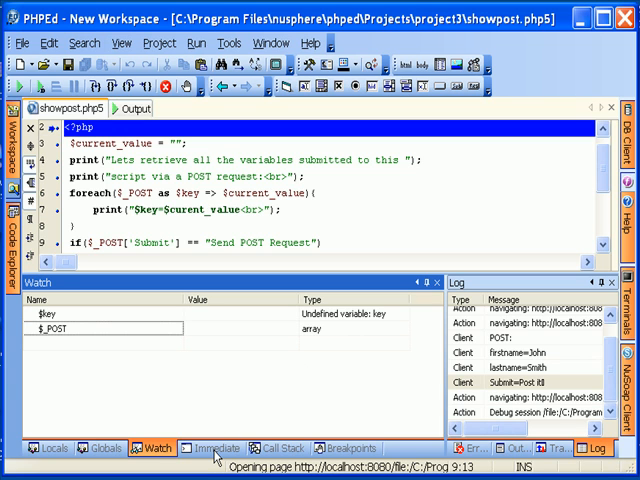
Step: Show the call stack listing showpost.php5 at line 2
{"action": "left_click", "coordinate": [212, 448]}
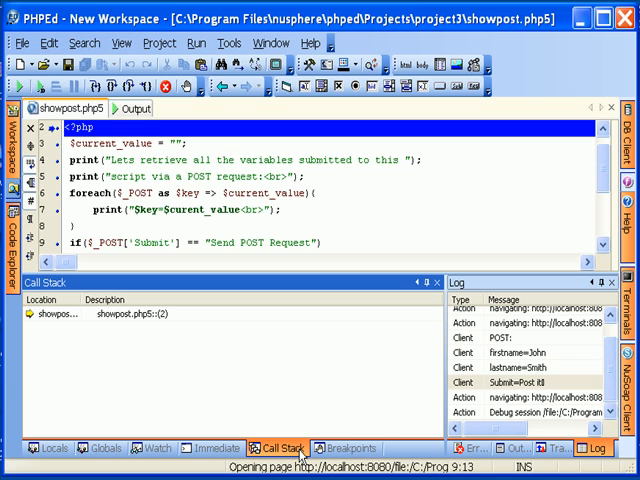
{"action": "mouse_move", "coordinate": [120, 376]}
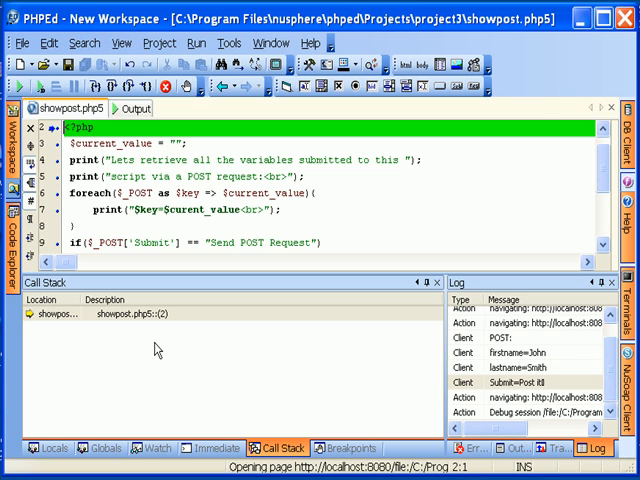
{"action": "mouse_move", "coordinate": [204, 348]}
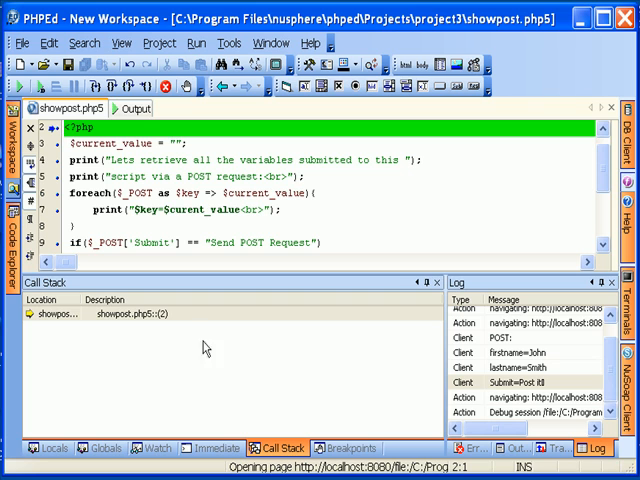
Step: Show the breakpoint list with the foreach-line breakpoint of showpost.php5
{"action": "left_click", "coordinate": [348, 448]}
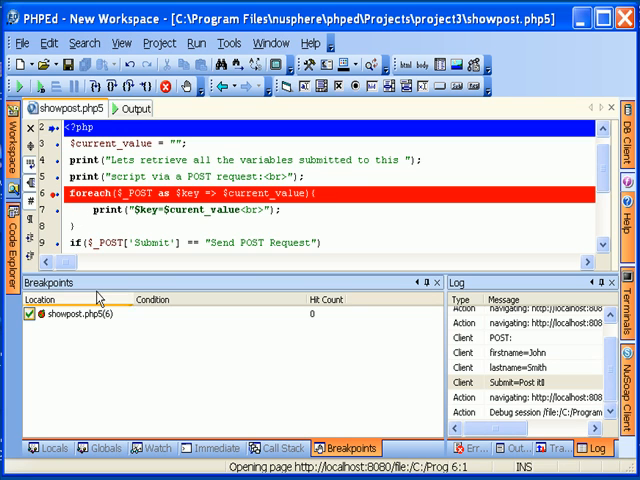
{"action": "mouse_move", "coordinate": [96, 312]}
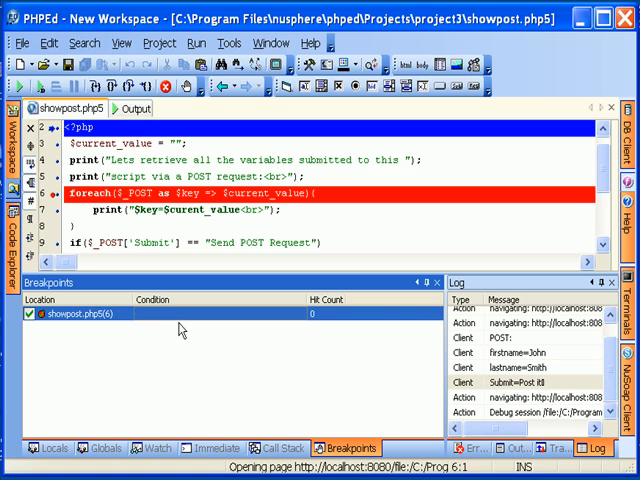
{"action": "mouse_move", "coordinate": [336, 324]}
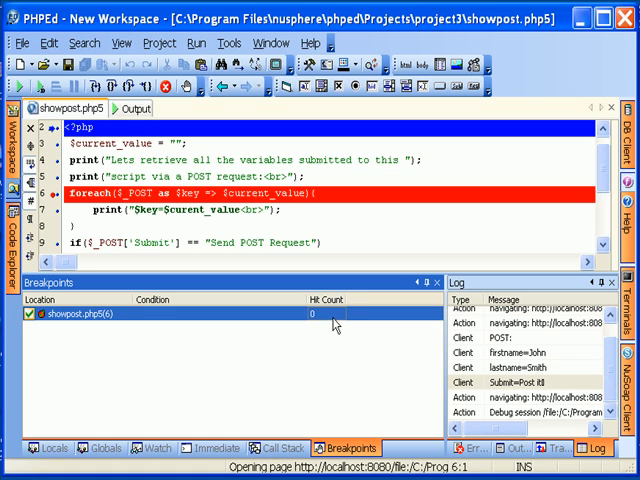
{"action": "mouse_move", "coordinate": [352, 352]}
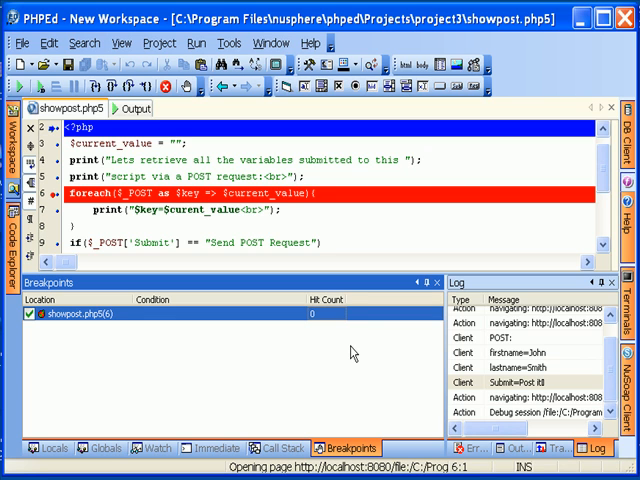
{"action": "mouse_move", "coordinate": [340, 346]}
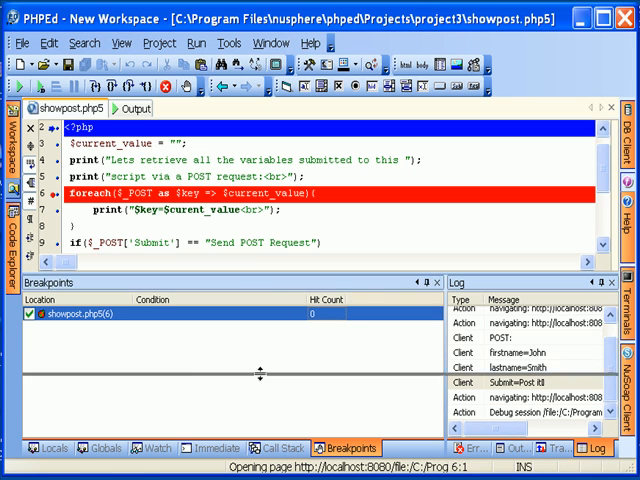
Step: Remove the foreach breakpoint and stop the debug session
{"action": "left_click", "coordinate": [48, 84]}
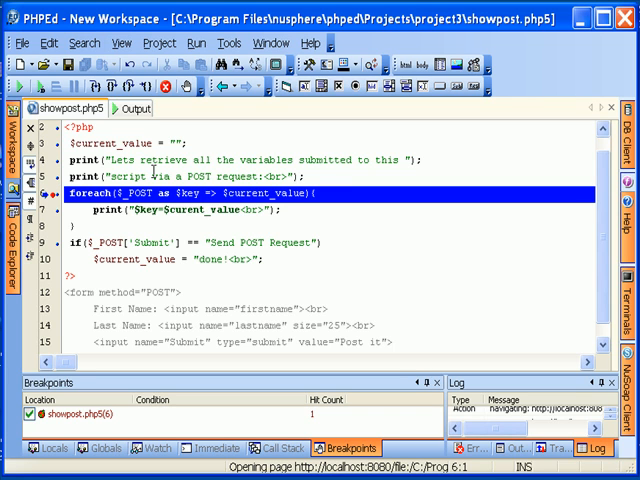
{"action": "mouse_move", "coordinate": [336, 418]}
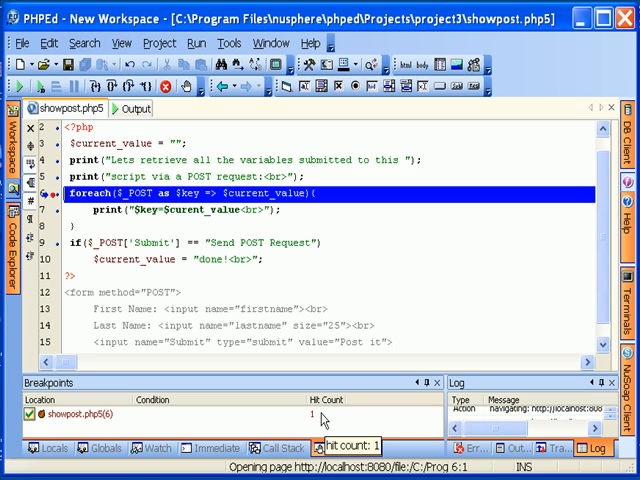
{"action": "left_click", "coordinate": [348, 448]}
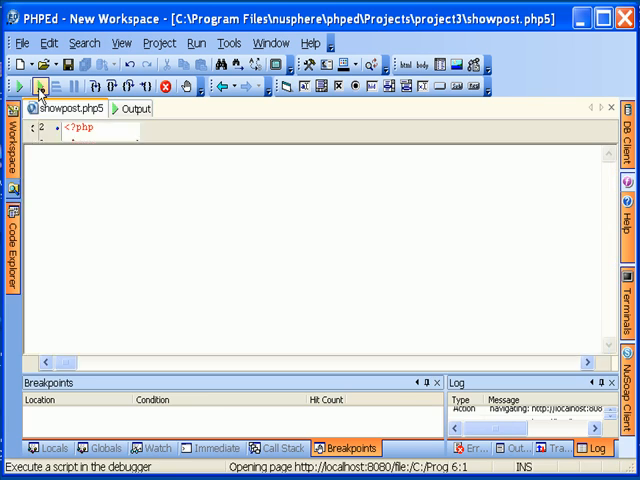
Step: Run showpost.php5 in the debugger and fill the form with John and Smith
{"action": "left_click", "coordinate": [18, 88]}
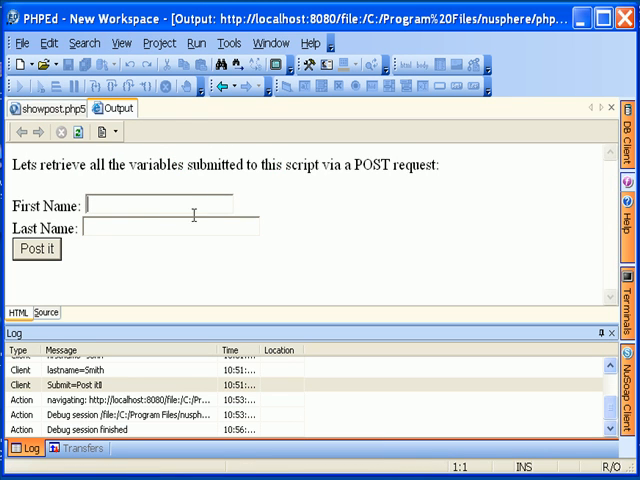
{"action": "type", "text": "J"}
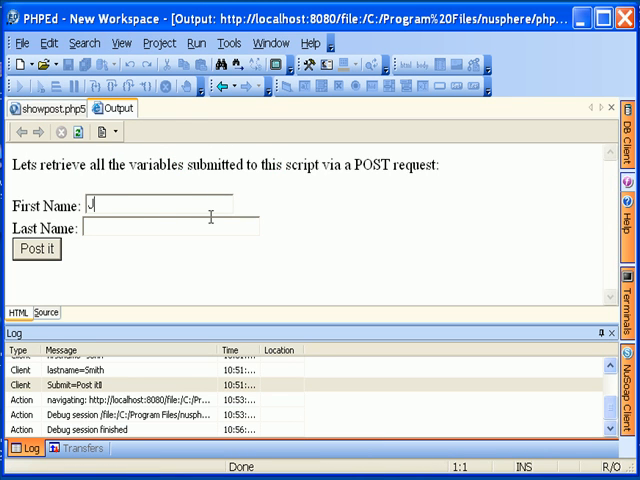
{"action": "type", "text": "ohn"}
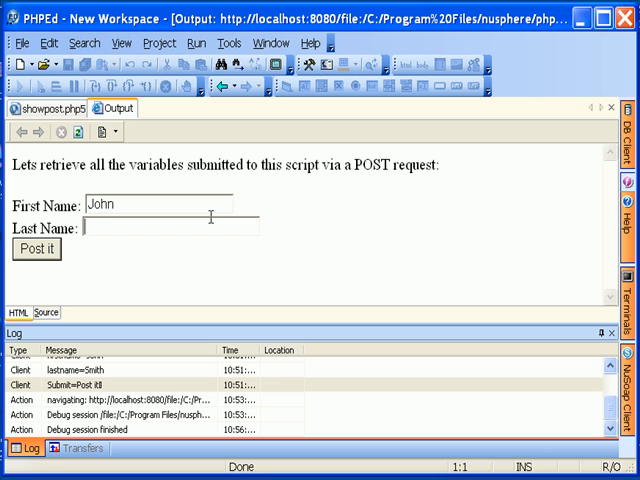
{"action": "type", "text": "Smith"}
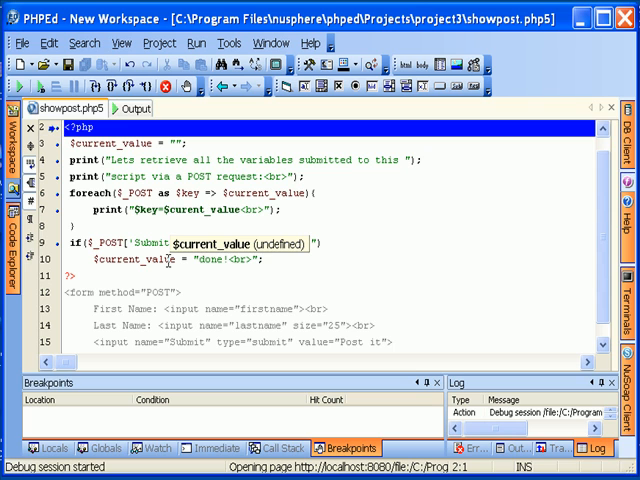
Step: Step over three times until execution pauses on the print line inside the foreach loop
{"action": "left_click", "coordinate": [112, 84]}
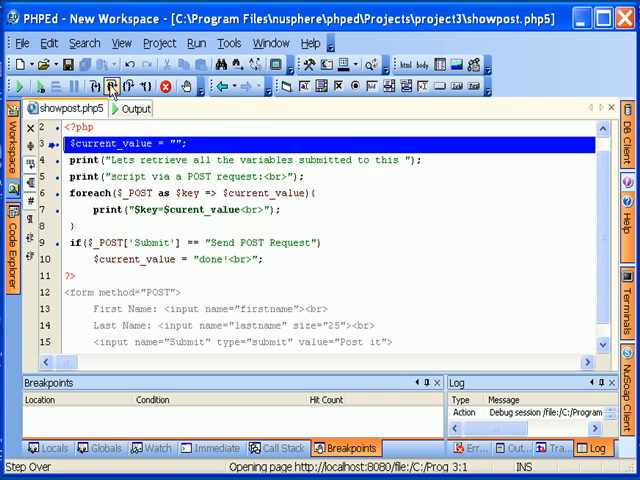
{"action": "left_click", "coordinate": [108, 88]}
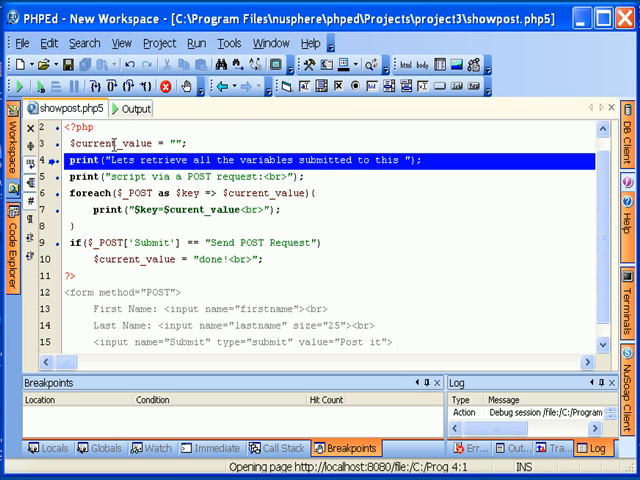
{"action": "mouse_move", "coordinate": [112, 146]}
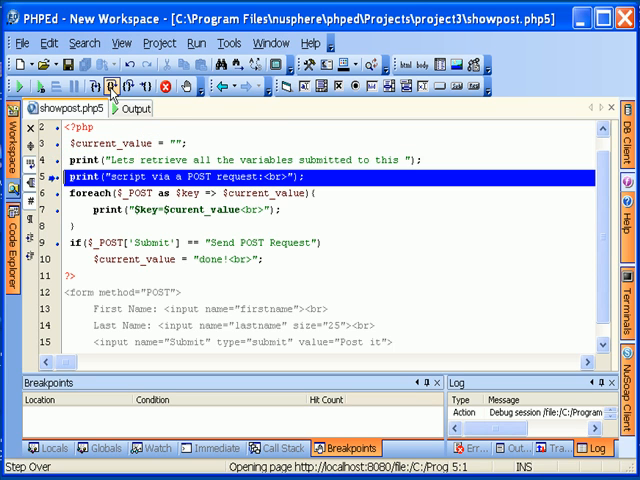
{"action": "left_click", "coordinate": [104, 86]}
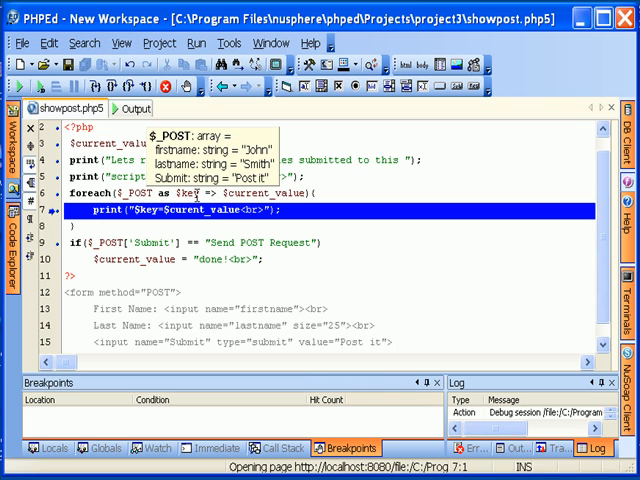
{"action": "mouse_move", "coordinate": [196, 192]}
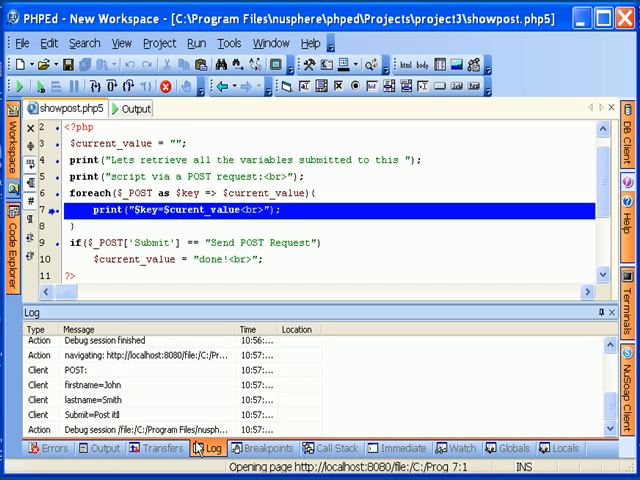
Step: Show the watched variables and expand $_POST to see firstname John, lastname Smith, Submit Post it
{"action": "left_click", "coordinate": [460, 448]}
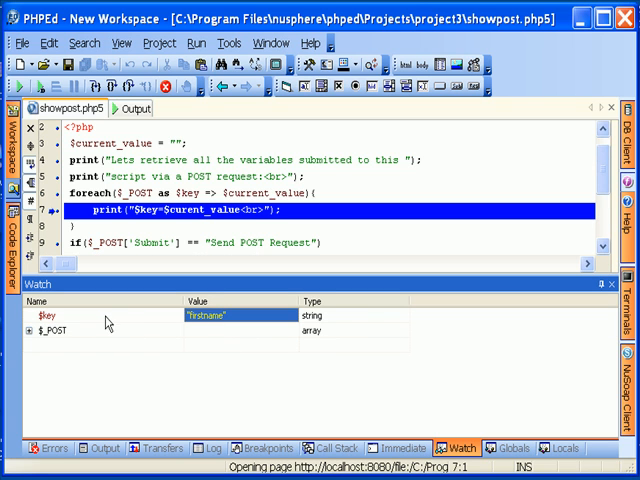
{"action": "left_click", "coordinate": [48, 316]}
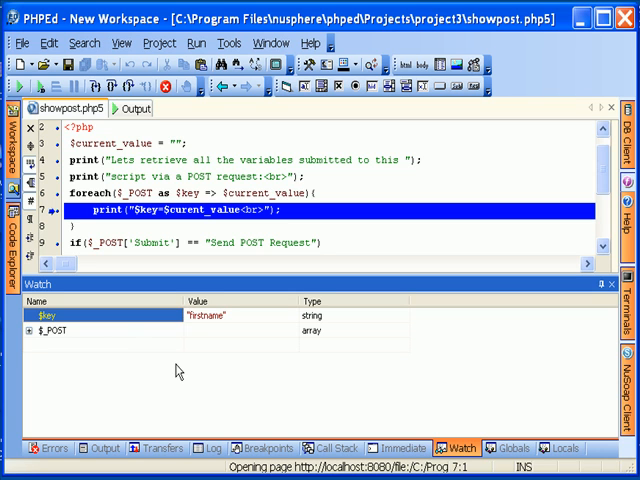
{"action": "left_click", "coordinate": [32, 332]}
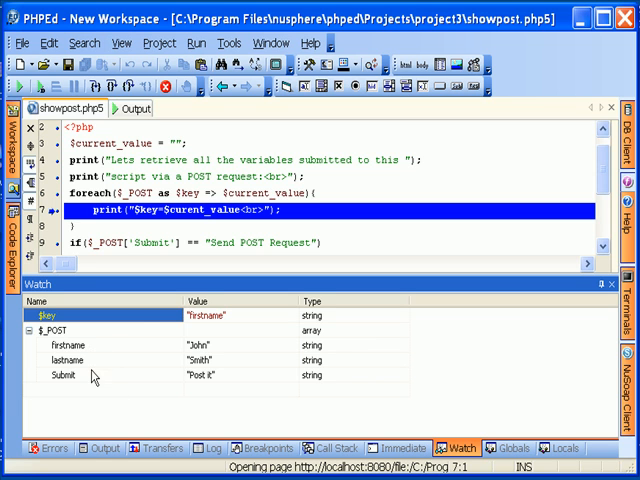
Step: Edit the $_POST firstname value in the watch from John to Peter
{"action": "double_click", "coordinate": [204, 344]}
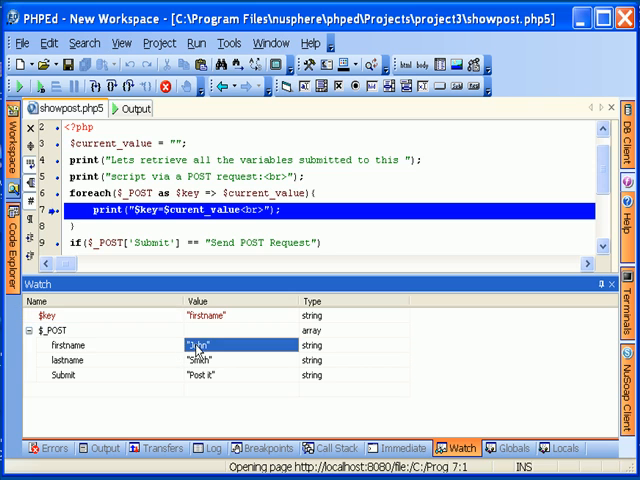
{"action": "type", "text": "John"}
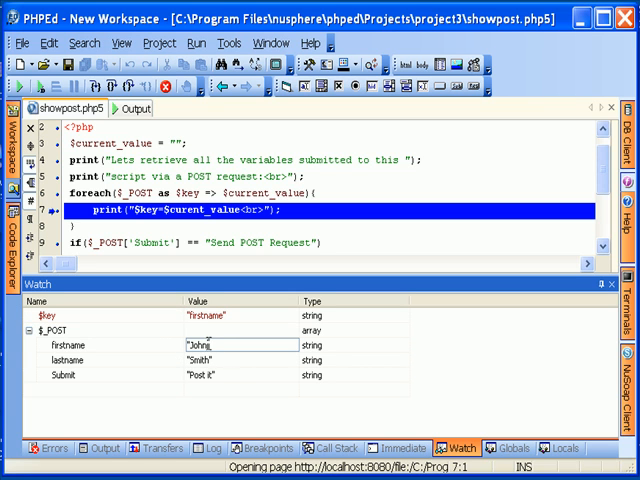
{"action": "mouse_move", "coordinate": [228, 360]}
{"action": "type", "text": "\"P"}
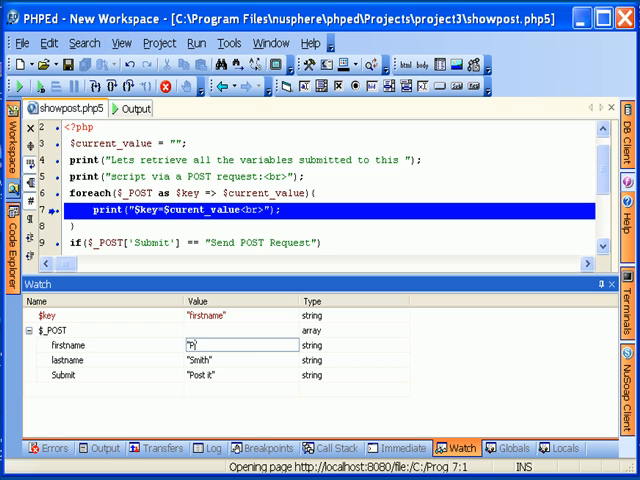
{"action": "type", "text": "eter\""}
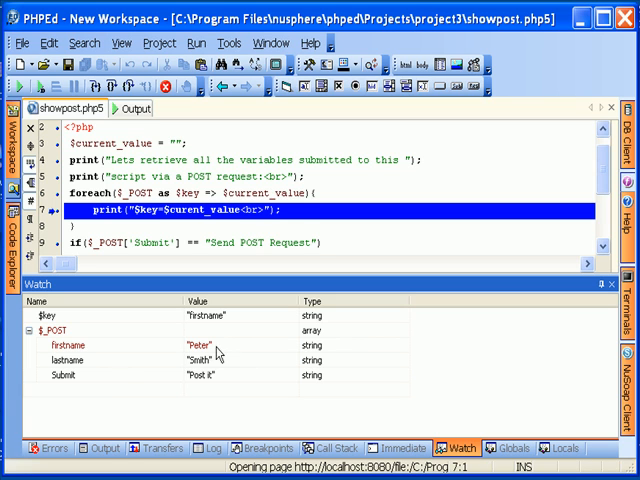
{"action": "mouse_move", "coordinate": [108, 362]}
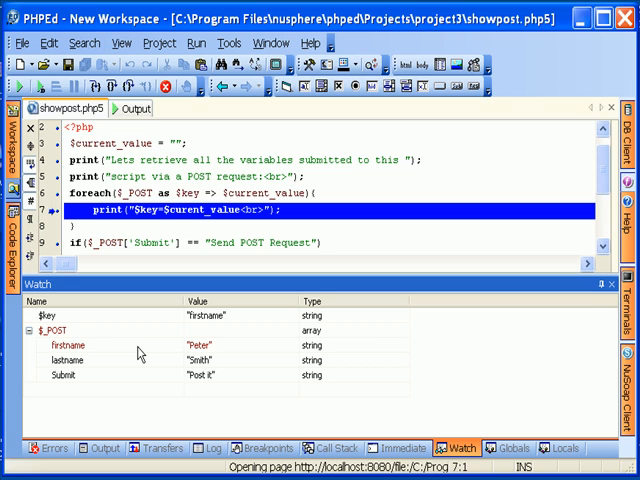
{"action": "left_click", "coordinate": [60, 330]}
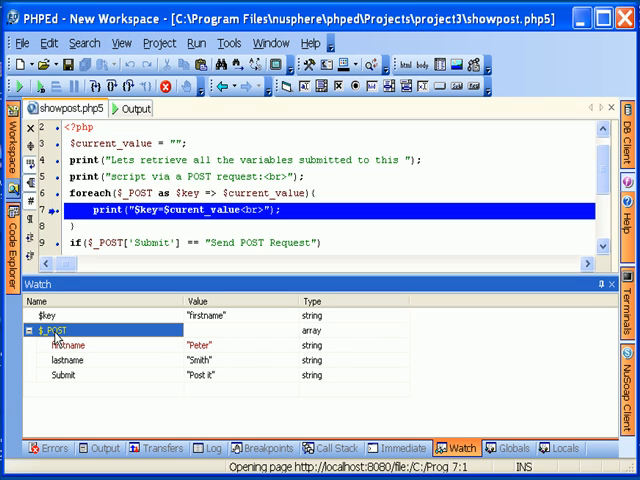
{"action": "mouse_move", "coordinate": [60, 344]}
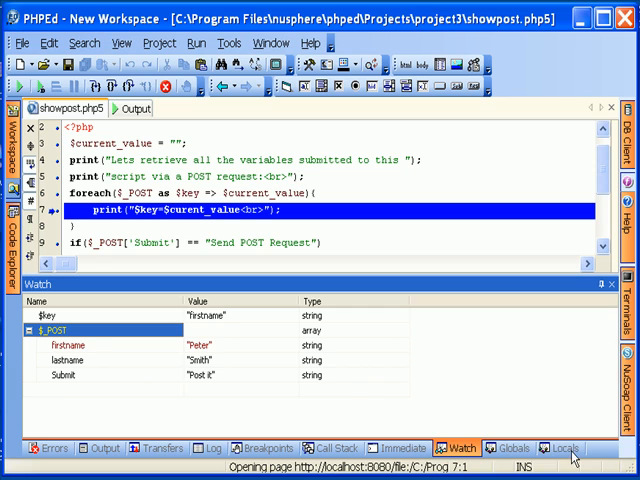
Step: Show the local variables, where $key is firstname and $current_value is Peter
{"action": "left_click", "coordinate": [562, 448]}
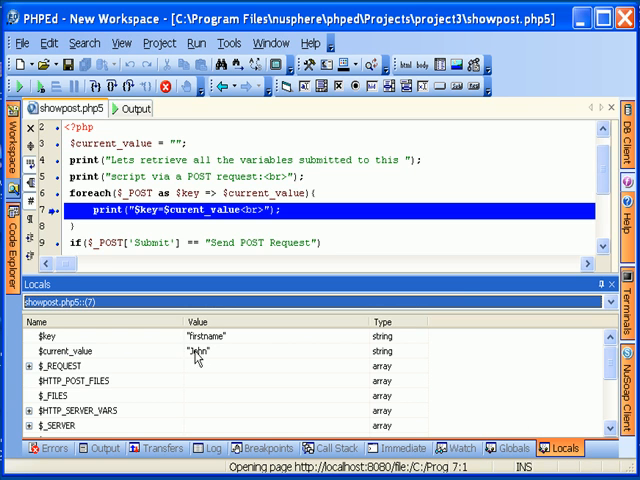
{"action": "mouse_move", "coordinate": [136, 412]}
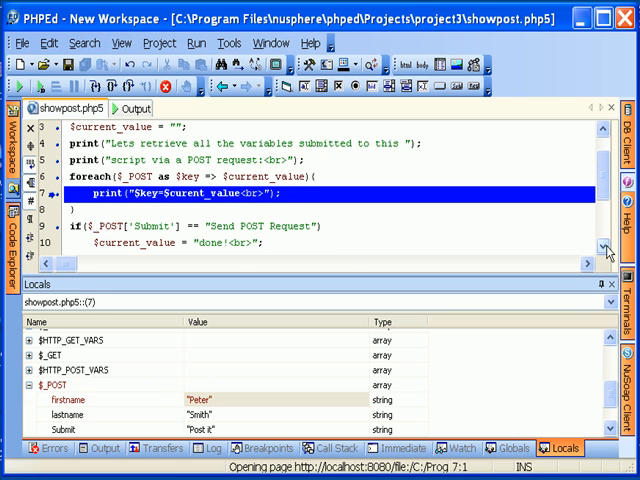
{"action": "mouse_move", "coordinate": [288, 176]}
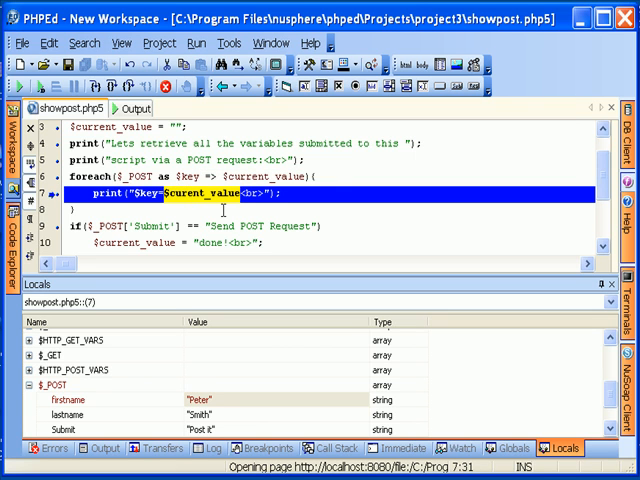
{"action": "mouse_move", "coordinate": [190, 204]}
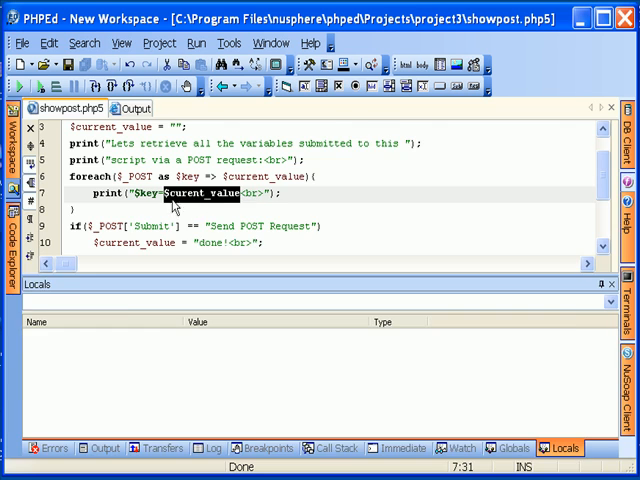
Step: In the rendered output form, enter Peter and Smith and submit it with Post it
{"action": "left_click", "coordinate": [32, 448]}
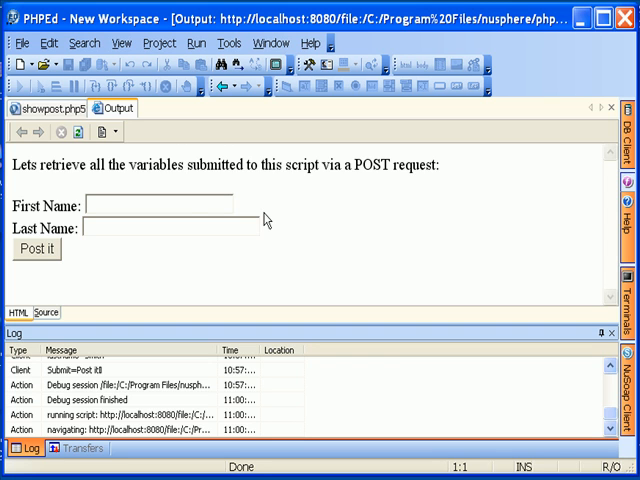
{"action": "left_click", "coordinate": [148, 204]}
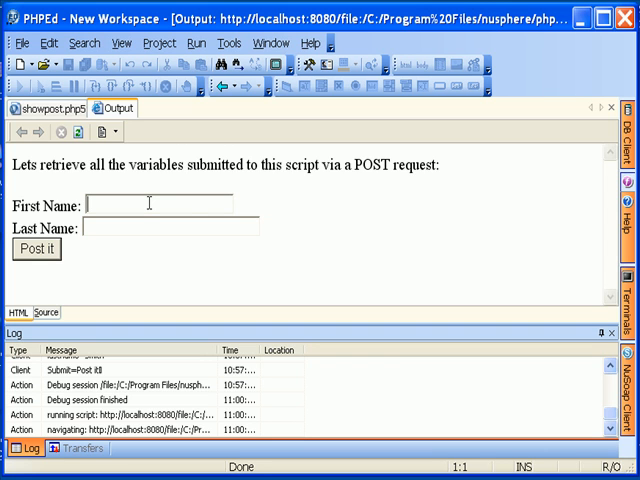
{"action": "type", "text": "Jo"}
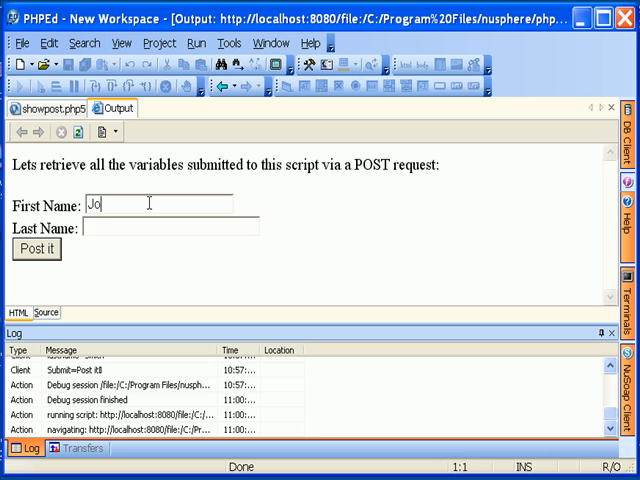
{"action": "type", "text": "hn"}
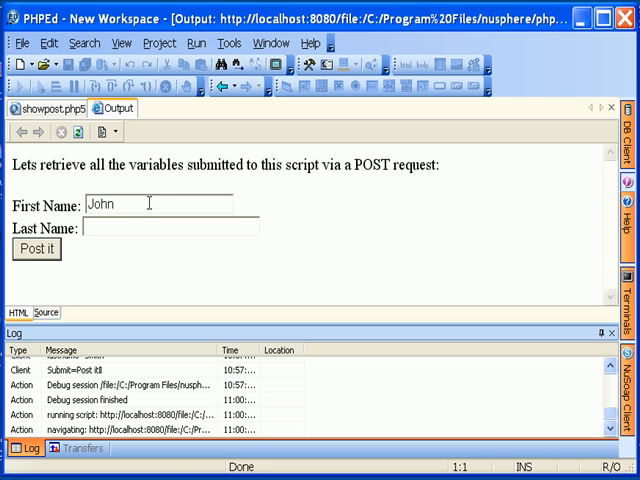
{"action": "type", "text": "Pete"}
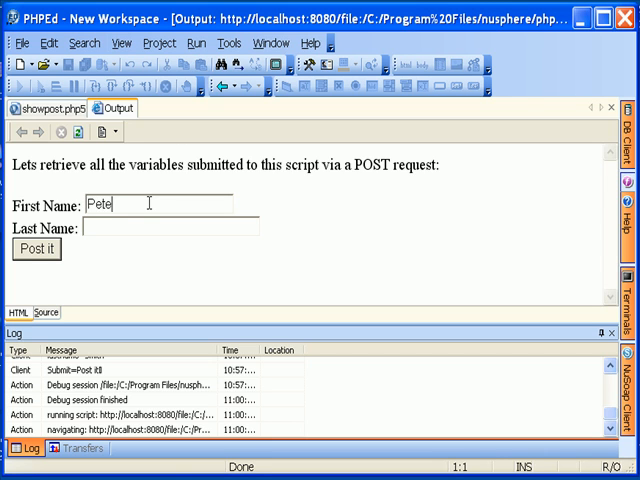
{"action": "type", "text": "r"}
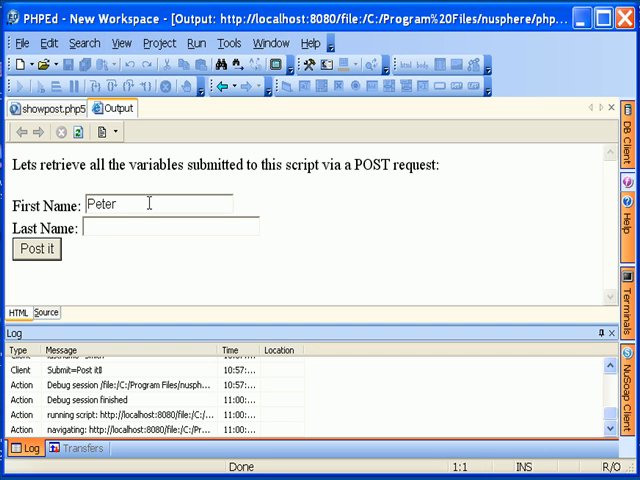
{"action": "type", "text": "Smith"}
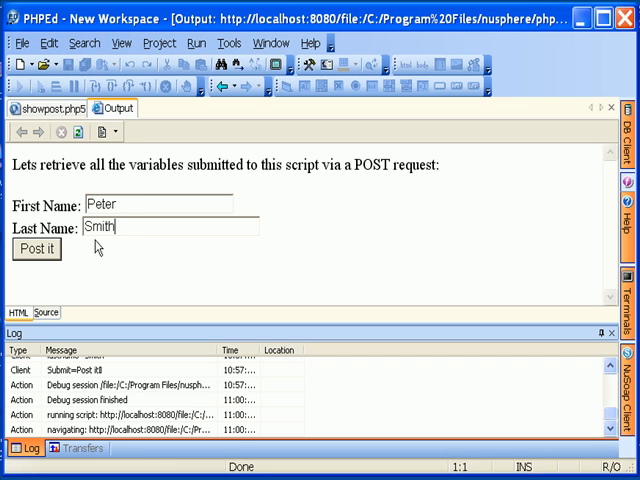
{"action": "left_click", "coordinate": [36, 250]}
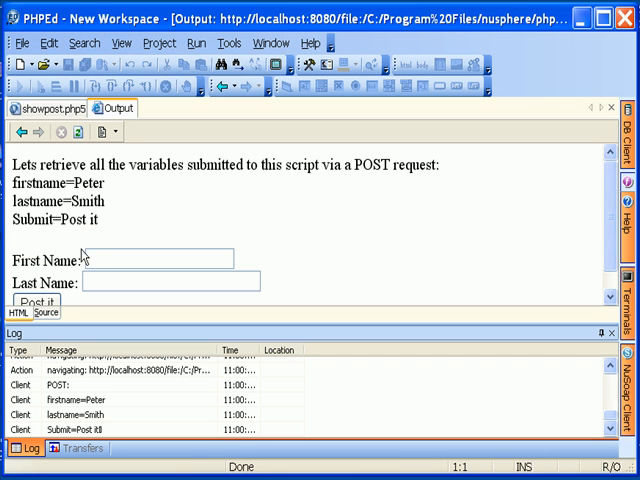
Step: Highlight the printed firstname, Smith and lastname words in the results
{"action": "double_click", "coordinate": [32, 182]}
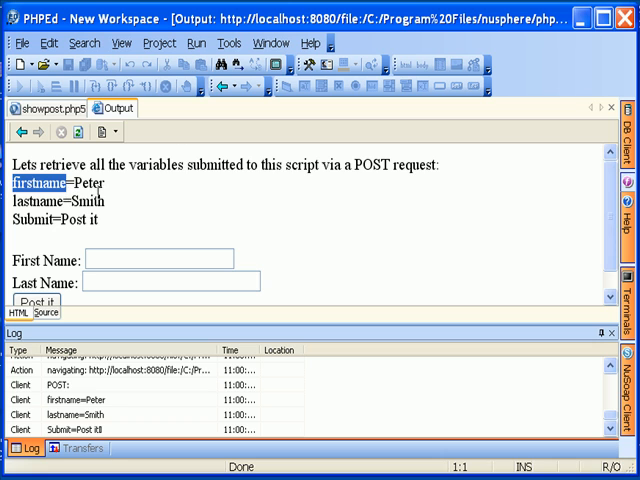
{"action": "double_click", "coordinate": [88, 200]}
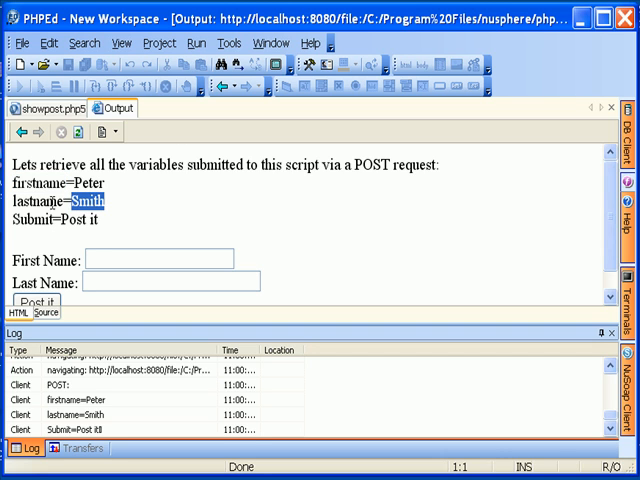
{"action": "double_click", "coordinate": [36, 200]}
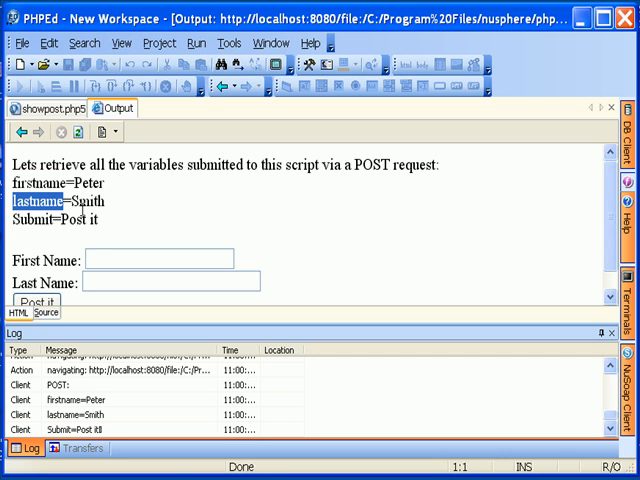